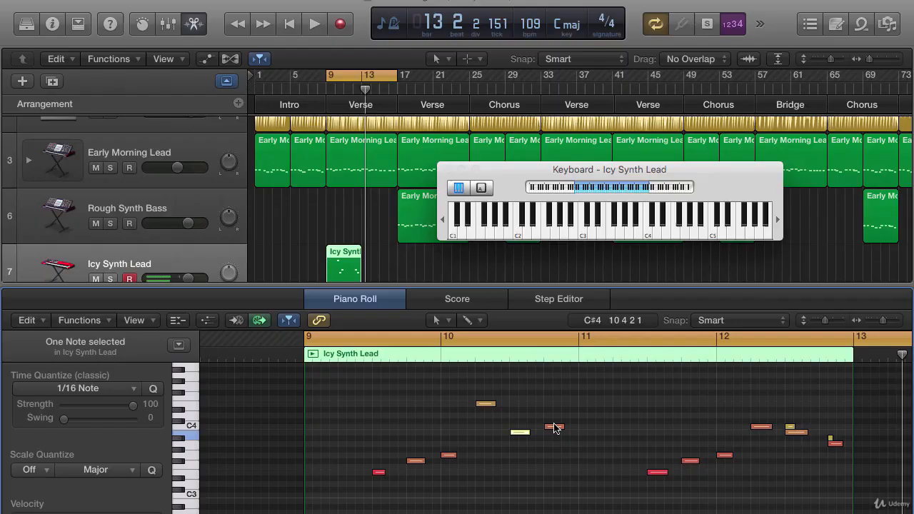
Step: Close the Piano Roll editor so the Library can show the Early Morning Lead patch
click(314, 23)
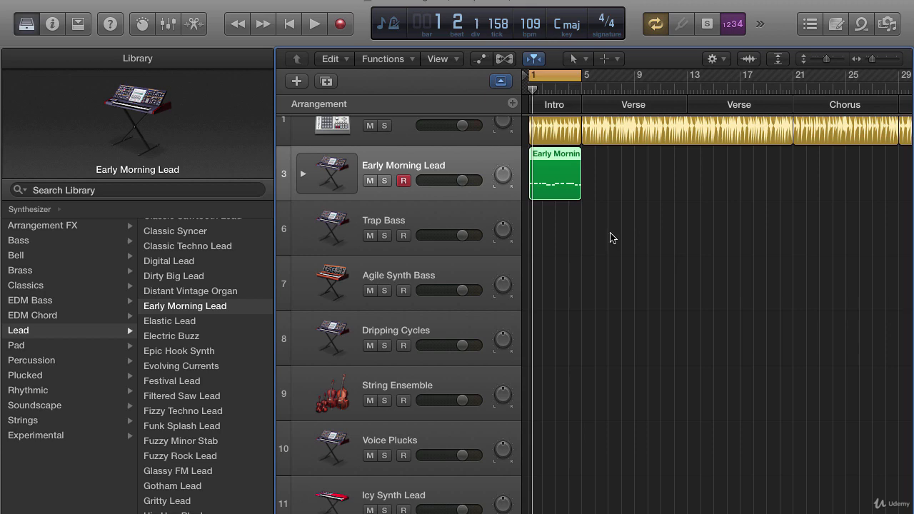
mouse_move(403, 214)
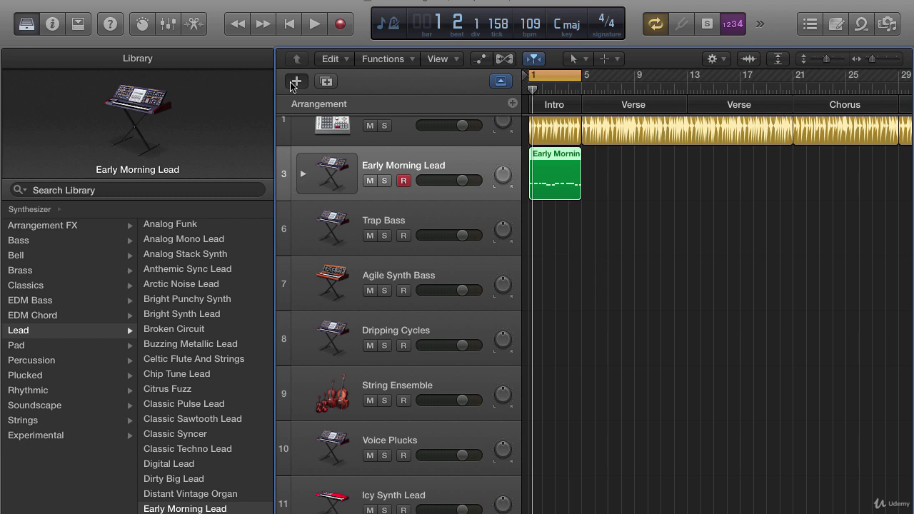
Step: Start adding a new Software Instrument track with Output 1 + 2
click(295, 80)
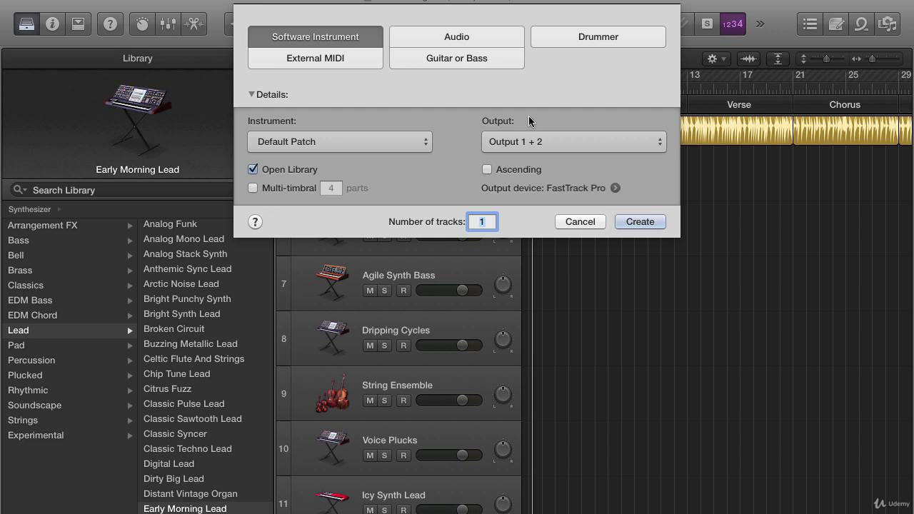
Step: Cancel the new track dialog, leaving the Trap Door drummer with the Roll Deep preset
click(639, 222)
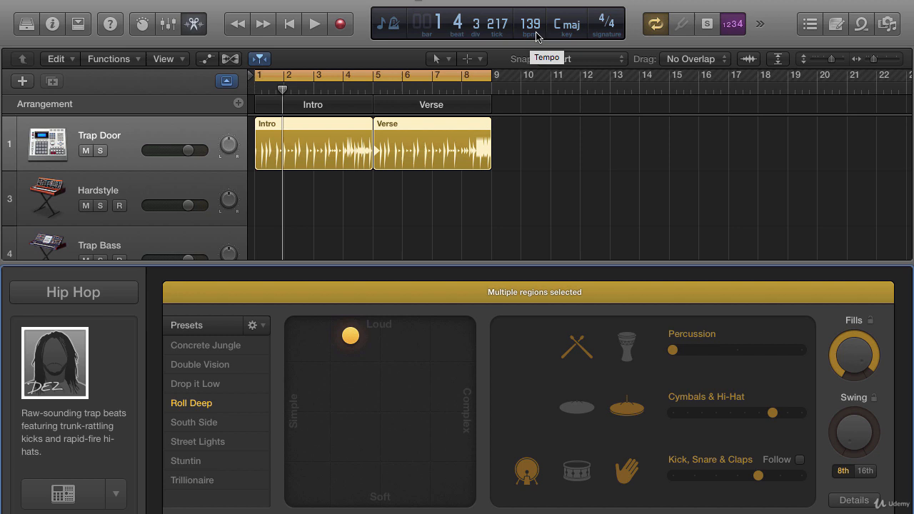
Step: Set the project tempo to 120 and audition the drum beat briefly
click(530, 23)
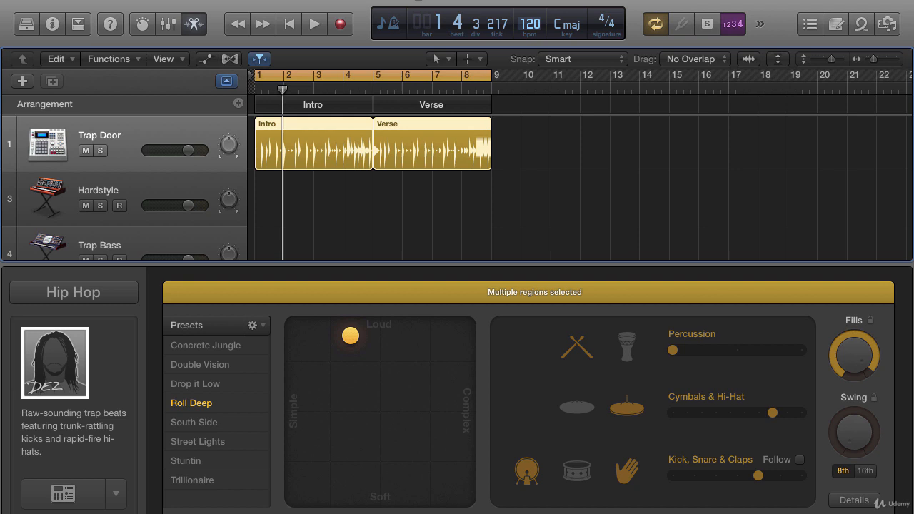
click(314, 23)
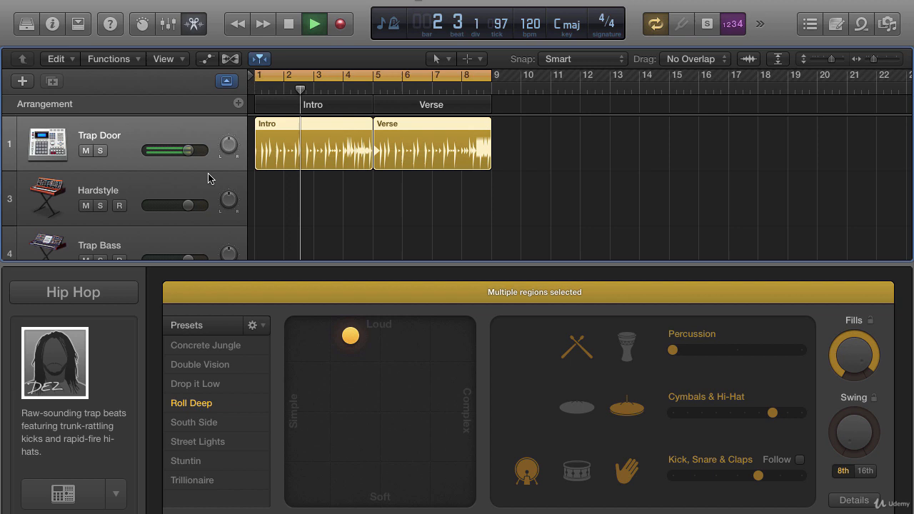
click(314, 23)
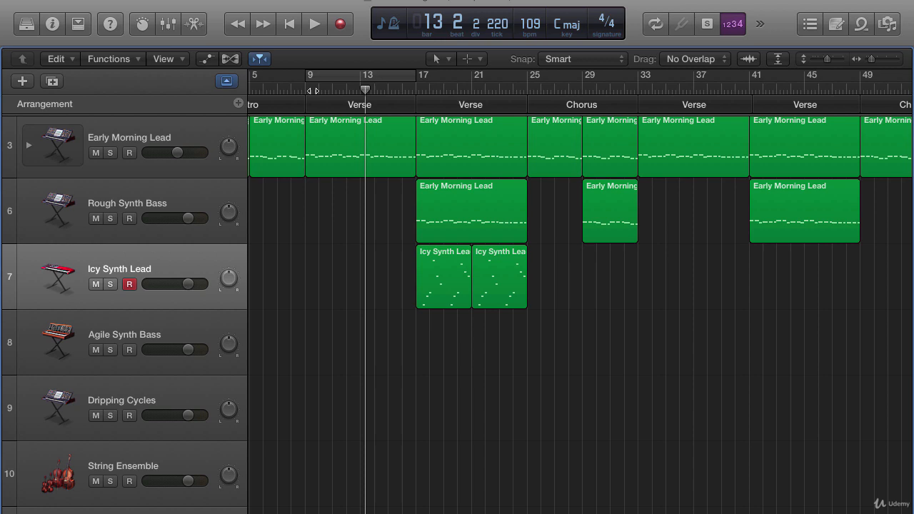
Step: Return the playhead to bar 1 on the record-enabled Hardstyle track
click(314, 22)
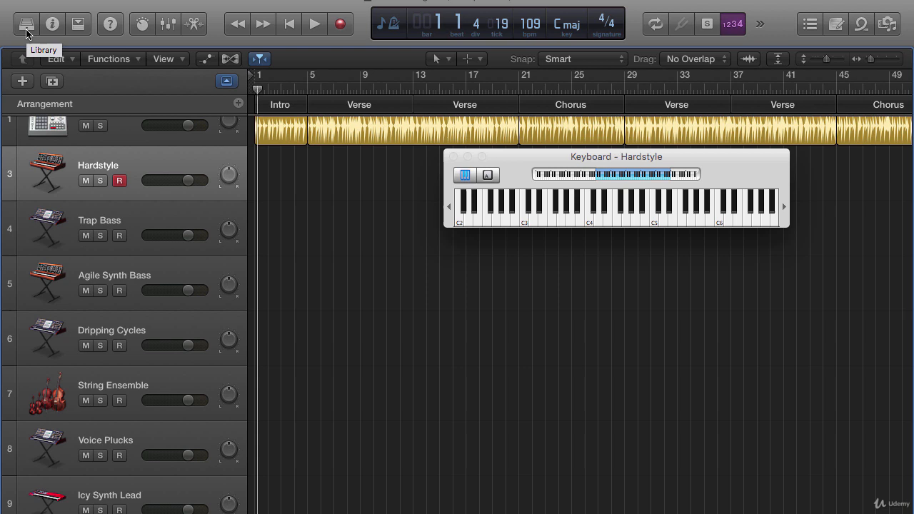
Step: Load the Synthesizer > Lead > Early Morning Lead patch onto the Hardstyle track
click(25, 23)
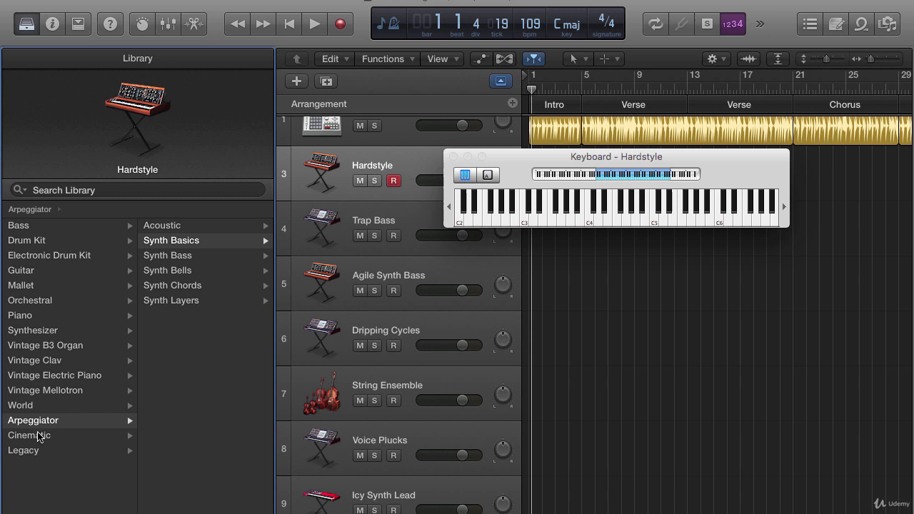
click(33, 329)
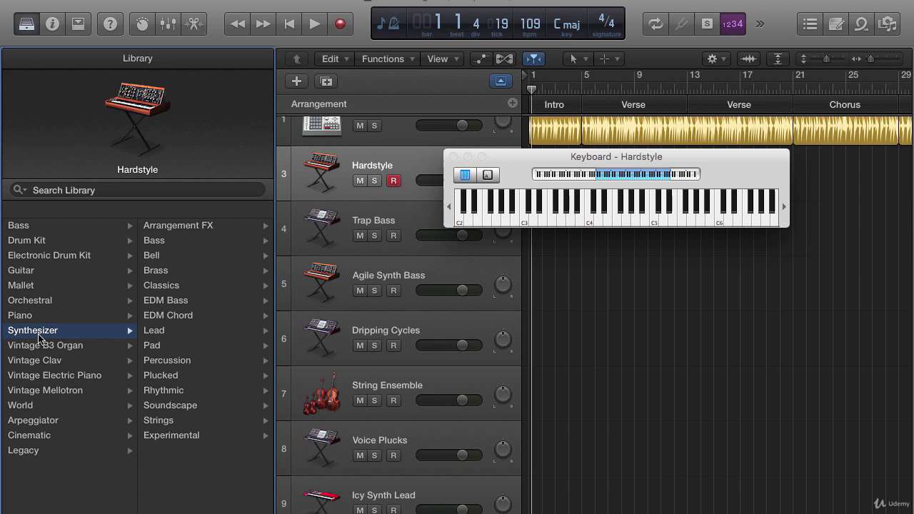
click(155, 330)
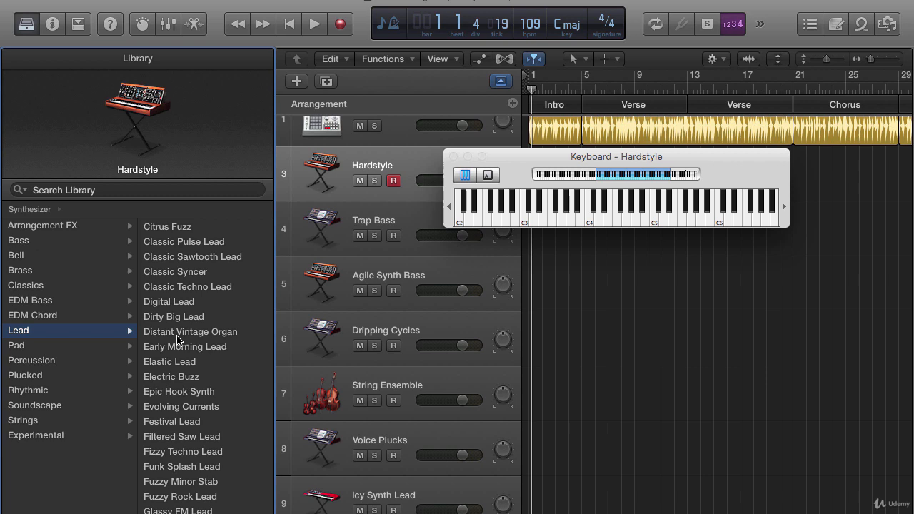
click(186, 347)
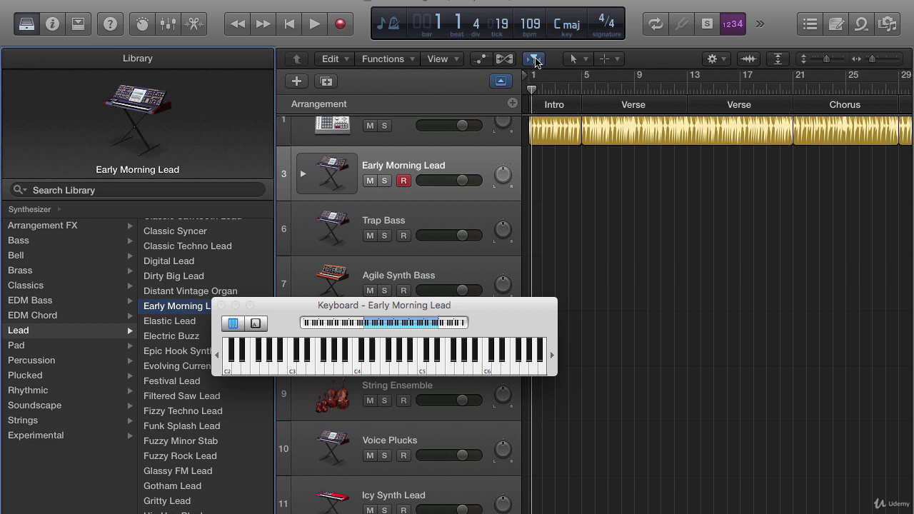
Step: Enable Cycle over the intro bars and play back the Early Morning Lead sound
click(655, 23)
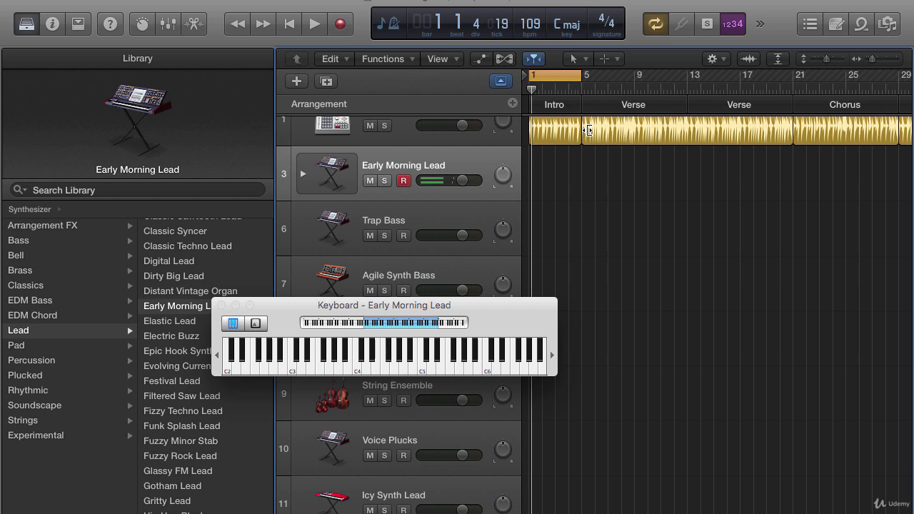
click(314, 23)
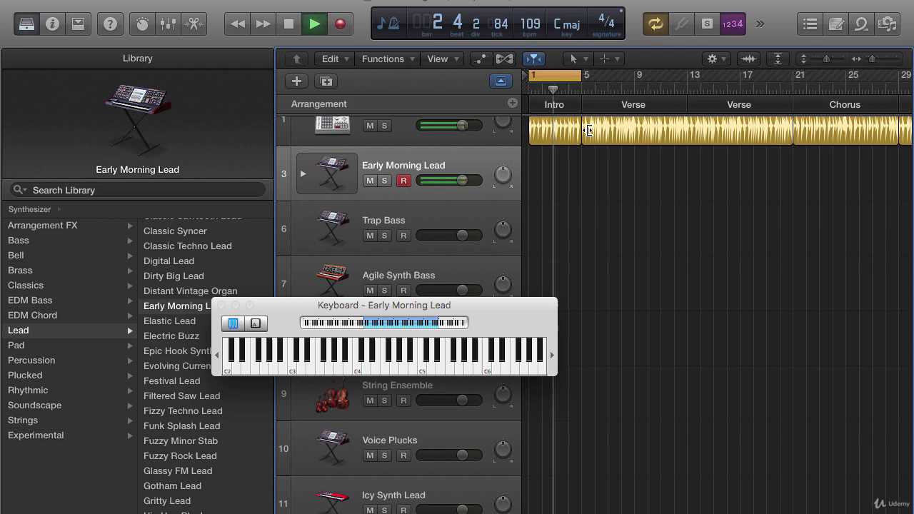